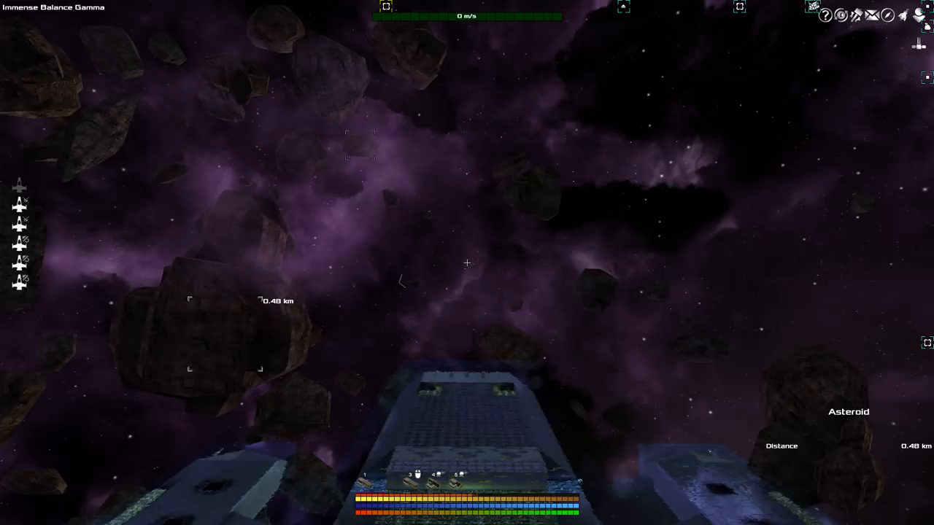
# Step: Transform the asteroid into the 9.075.000 Cr Noble Metal Mine, accepting the irreversible warning
pyautogui.press('m')
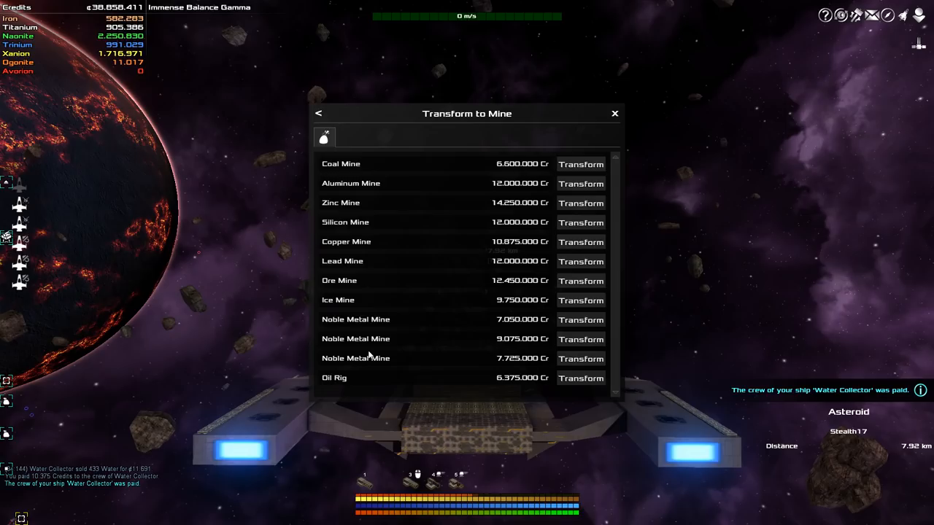
pyautogui.moveTo(367, 345)
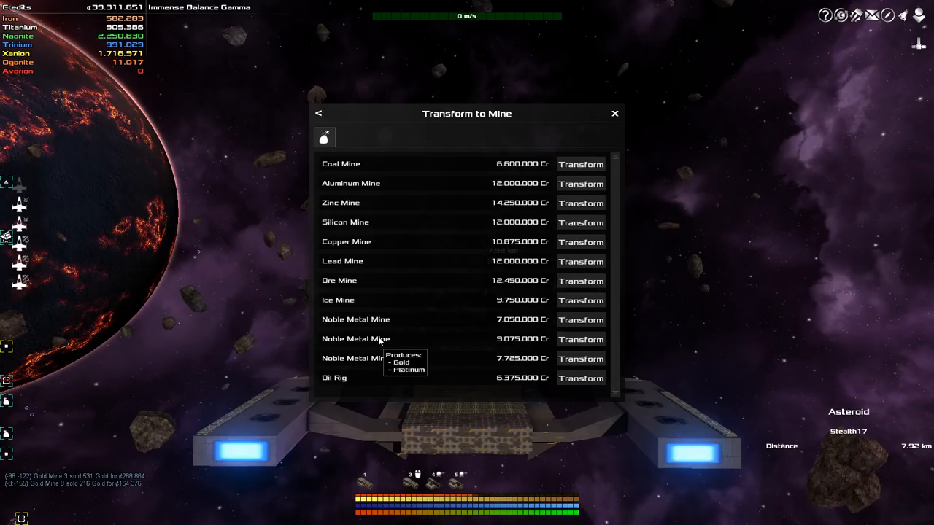
pyautogui.moveTo(338, 285)
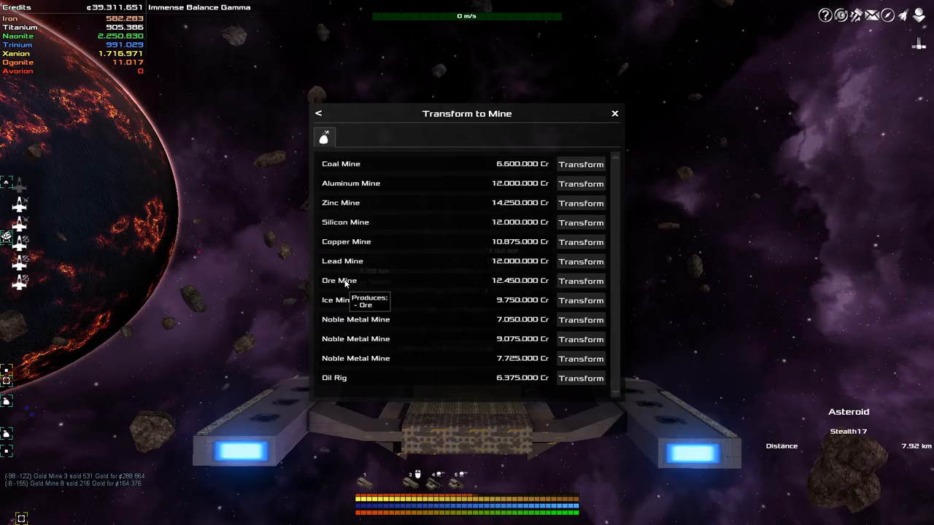
pyautogui.moveTo(349, 248)
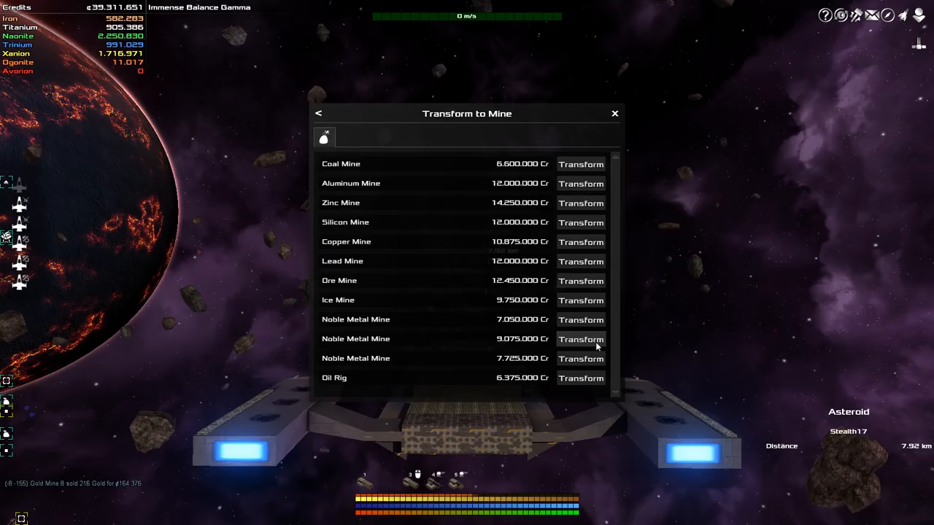
pyautogui.click(580, 338)
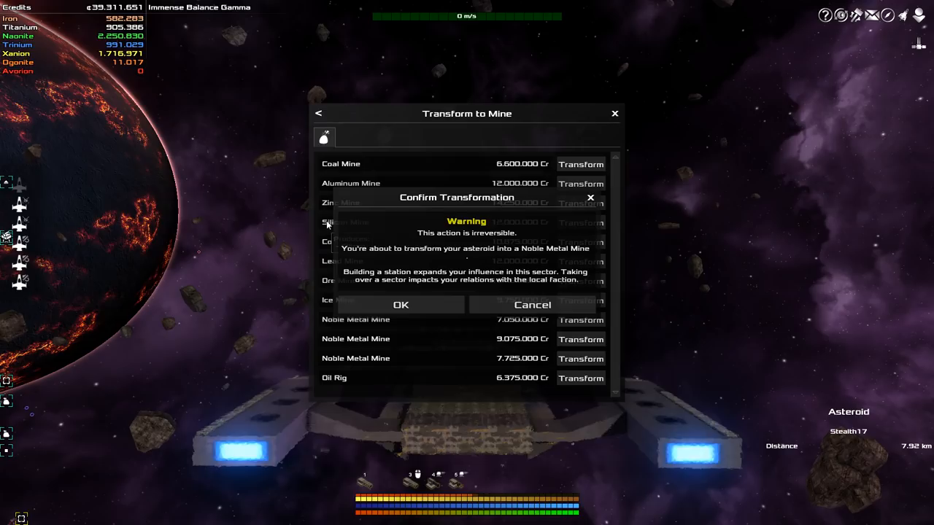
pyautogui.click(400, 304)
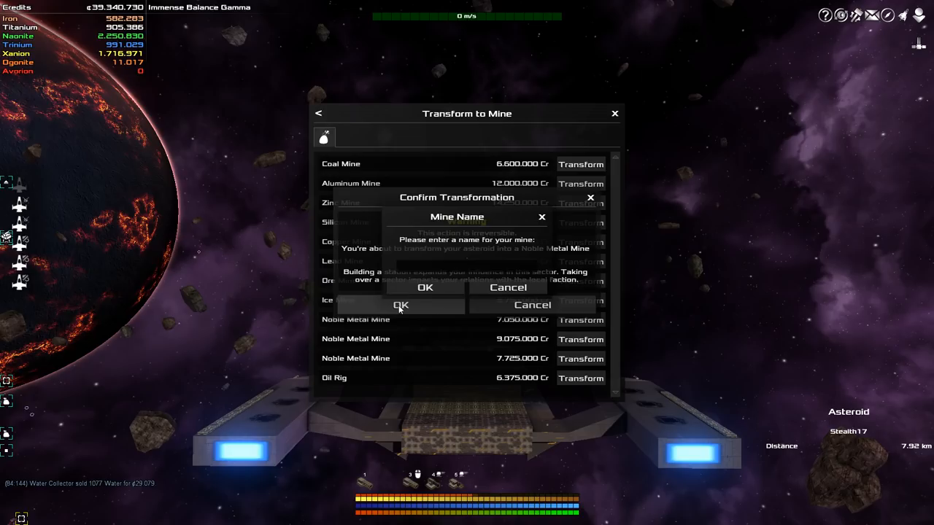
# Step: Name the new mine 'Gold Mine 10' and confirm
pyautogui.write('Gold Mine 10')
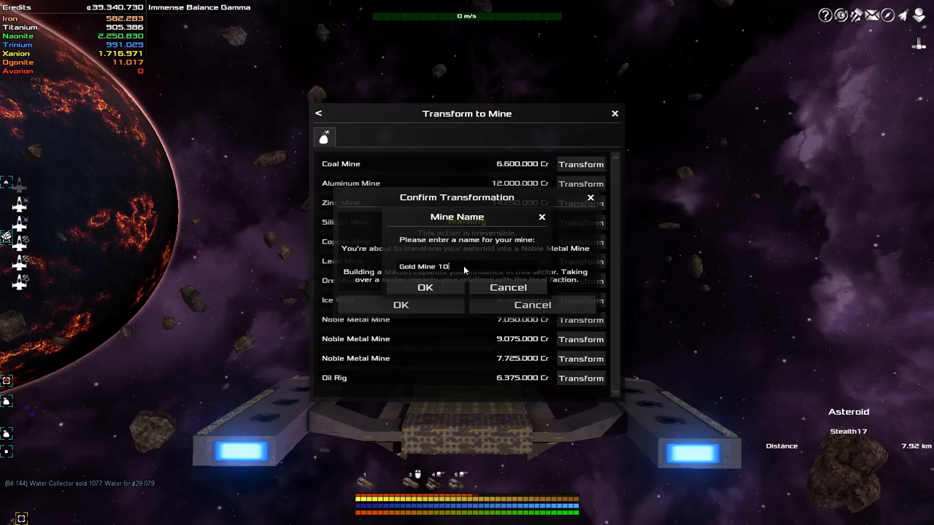
pyautogui.click(425, 288)
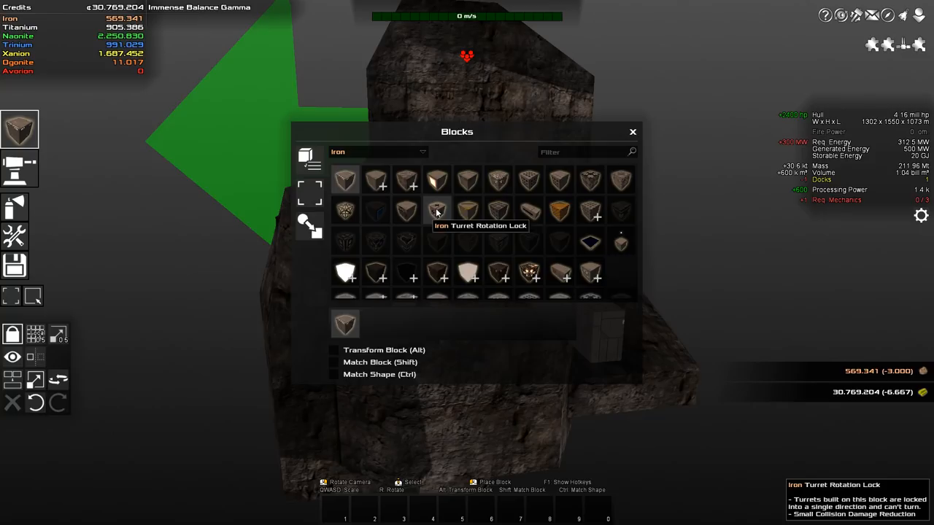
# Step: Pick an iron hull block and size it into a long beam beside the arm
pyautogui.click(632, 132)
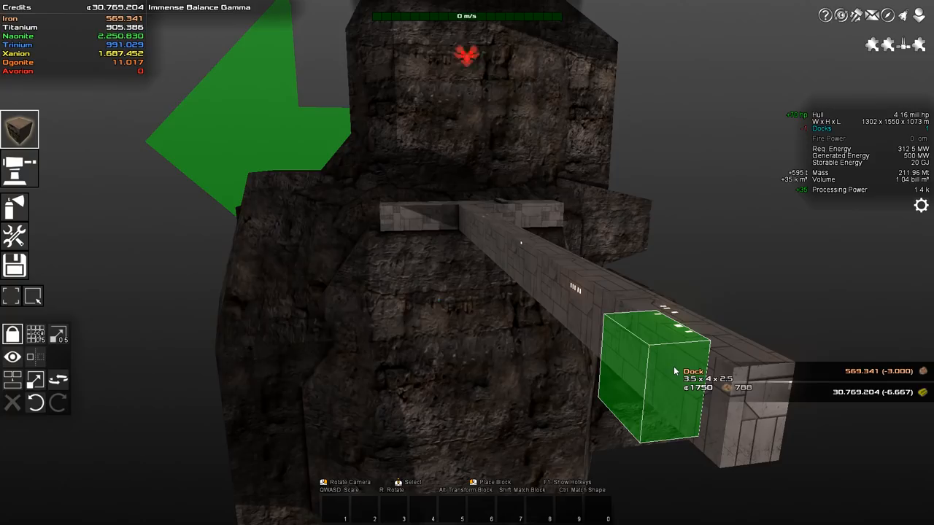
pyautogui.click(657, 380)
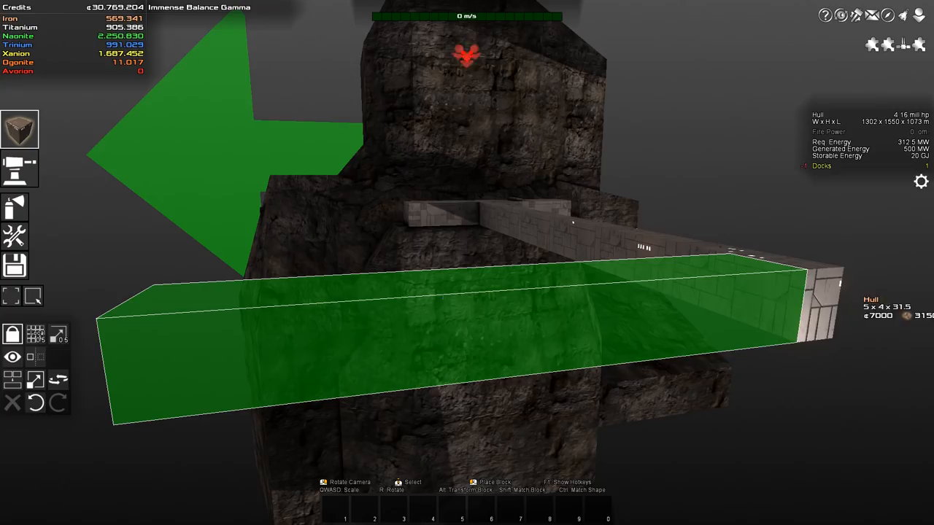
# Step: Place the long iron hull beam across the station and attach a dock at its middle
pyautogui.click(467, 307)
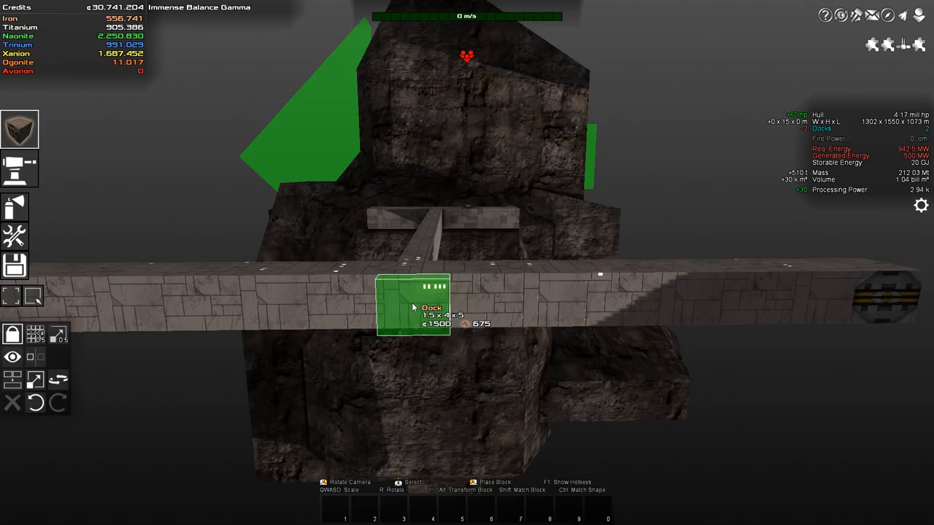
pyautogui.click(414, 306)
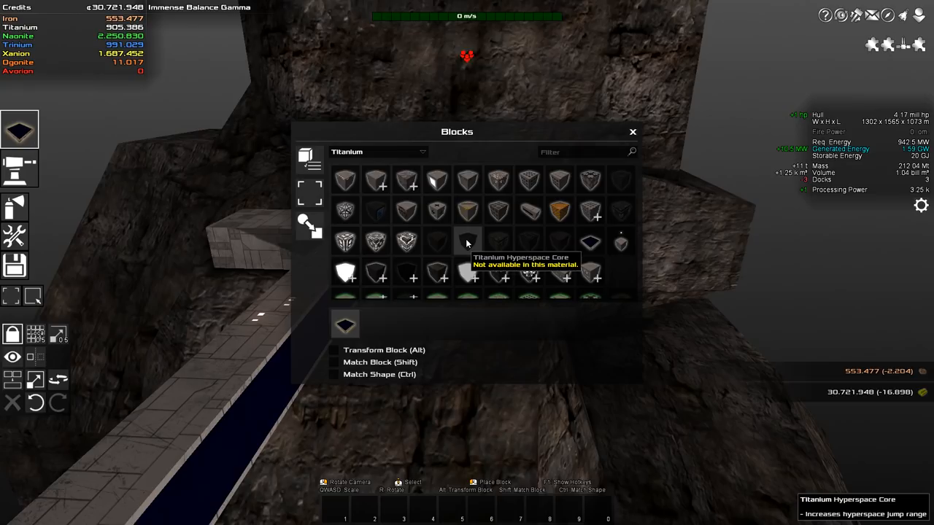
# Step: Select a titanium block type, the Shield Generator, from the Blocks grid
pyautogui.click(377, 152)
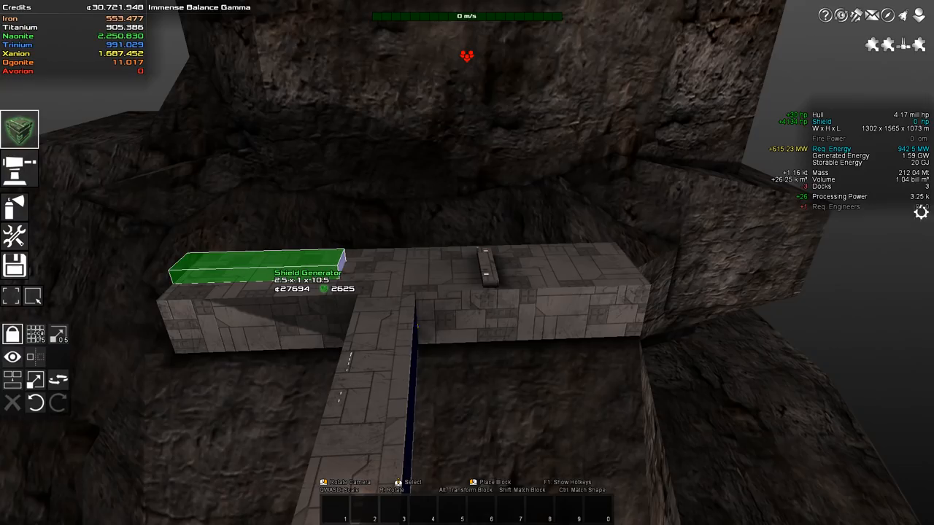
# Step: Place shield generators on top of the long hull block and the wide block
pyautogui.click(255, 278)
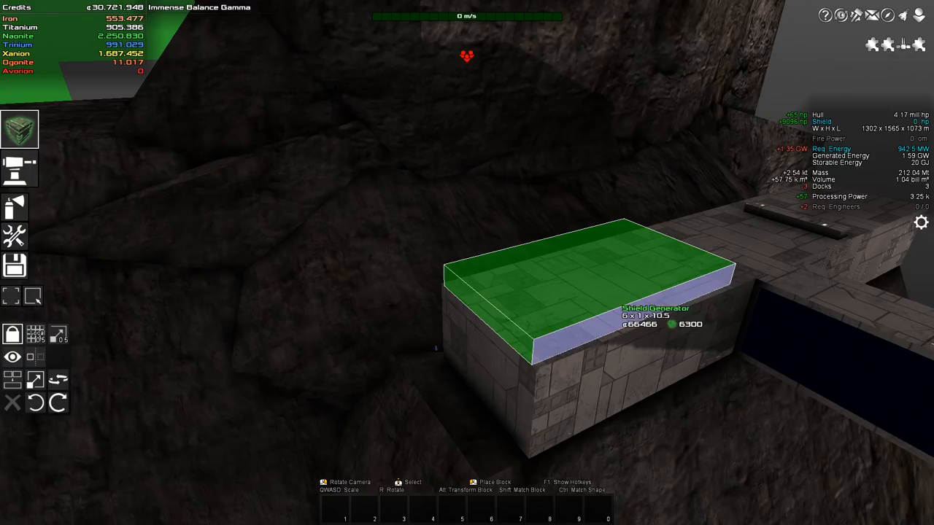
pyautogui.click(482, 369)
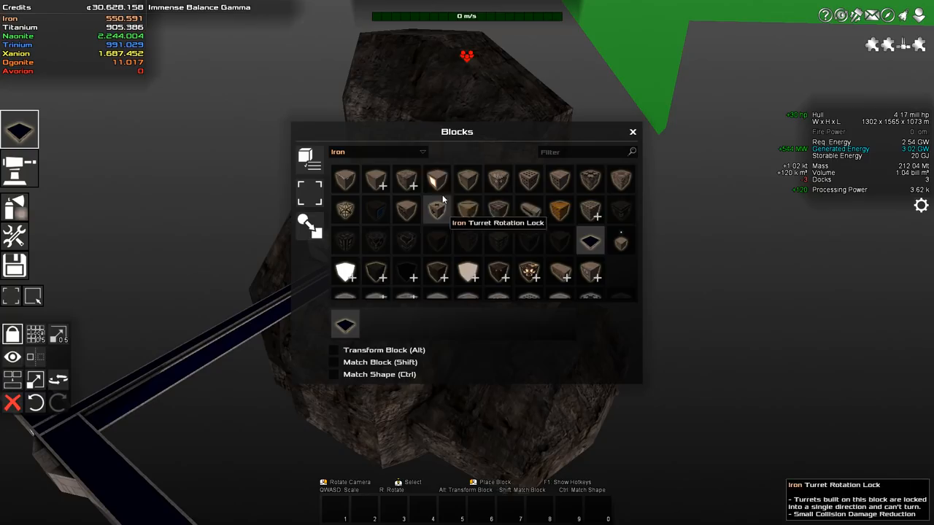
# Step: Choose the Iron Solar Panel block for the station's hull block
pyautogui.click(377, 152)
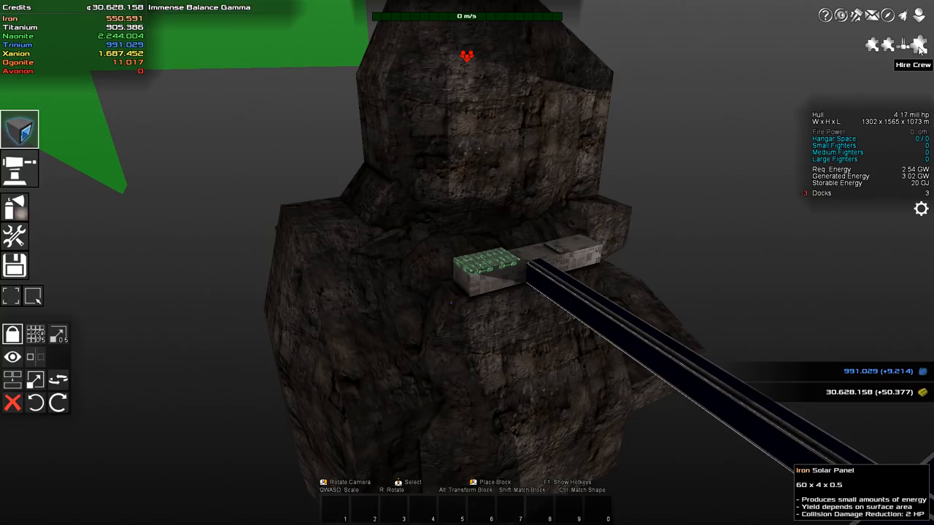
# Step: Show Gold Mine 10's Crew tab listing its 20 untrained crewmen
pyautogui.click(920, 45)
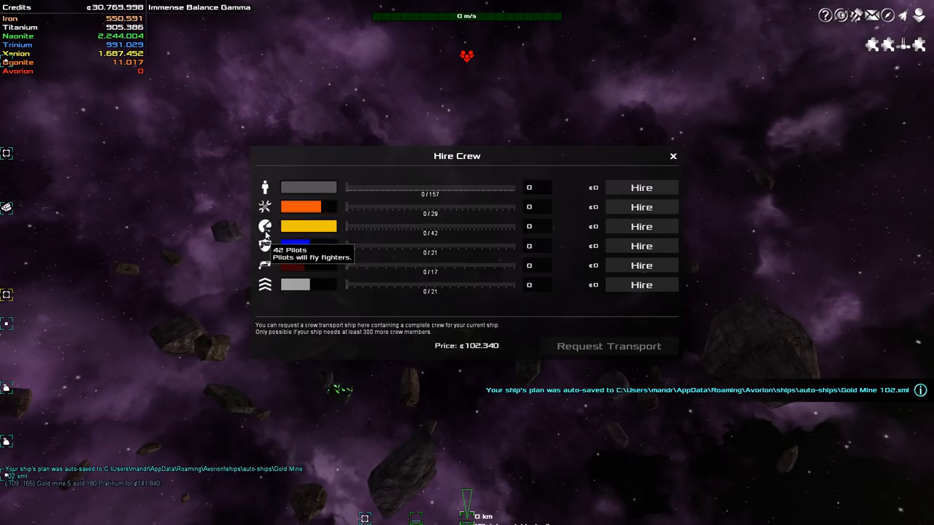
pyautogui.moveTo(346, 187); pyautogui.dragTo(368, 187)
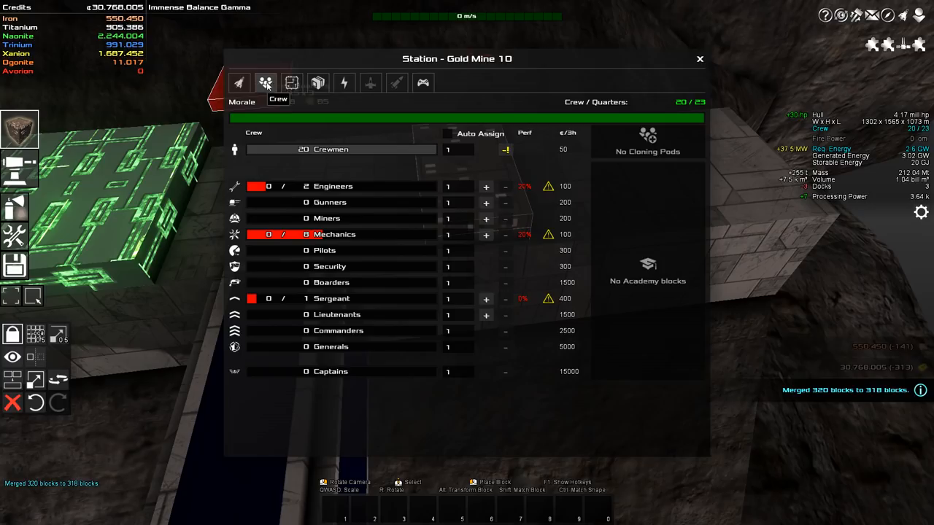
pyautogui.moveTo(343, 149)
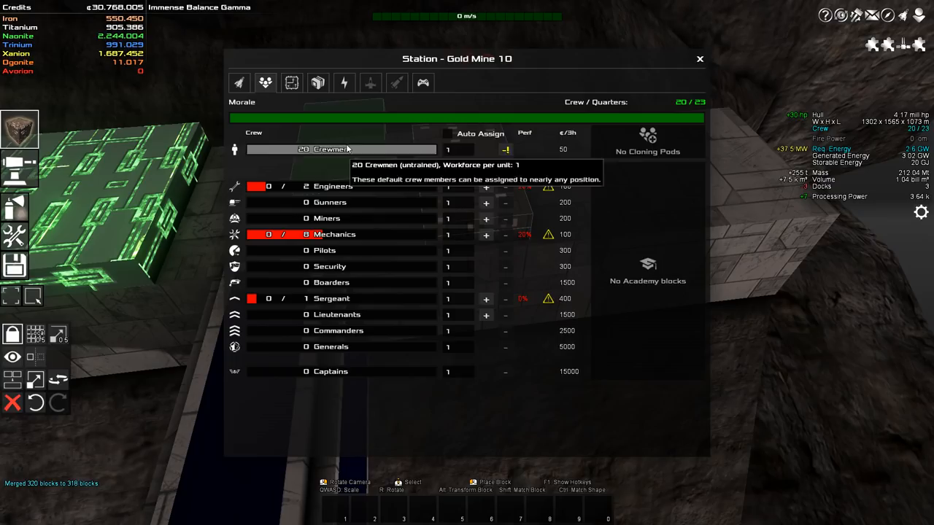
pyautogui.moveTo(354, 234)
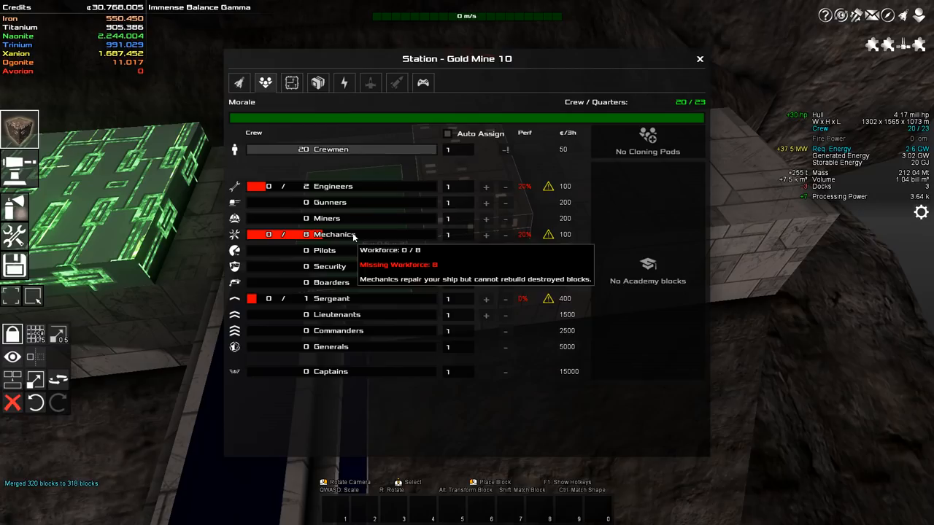
# Step: Assign crewmen to the engineer, mechanic and sergeant positions for full performance
pyautogui.click(699, 58)
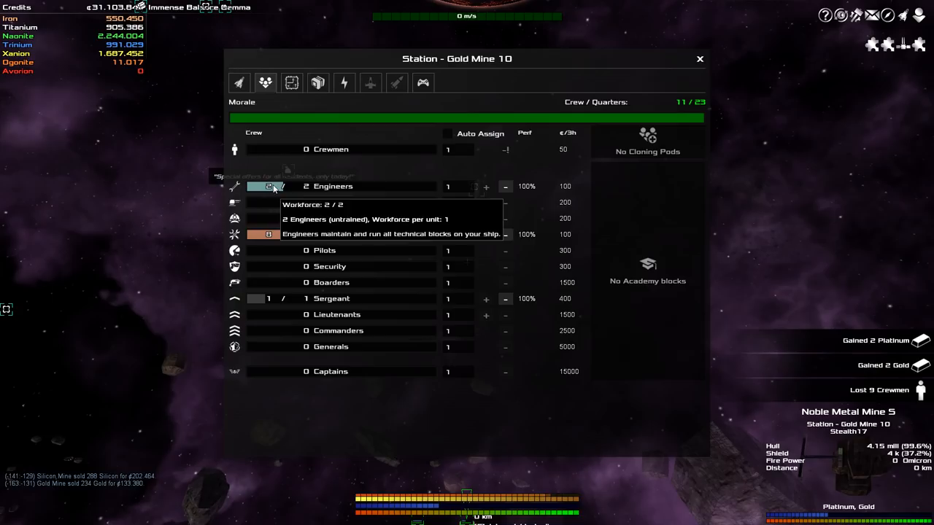
pyautogui.click(699, 58)
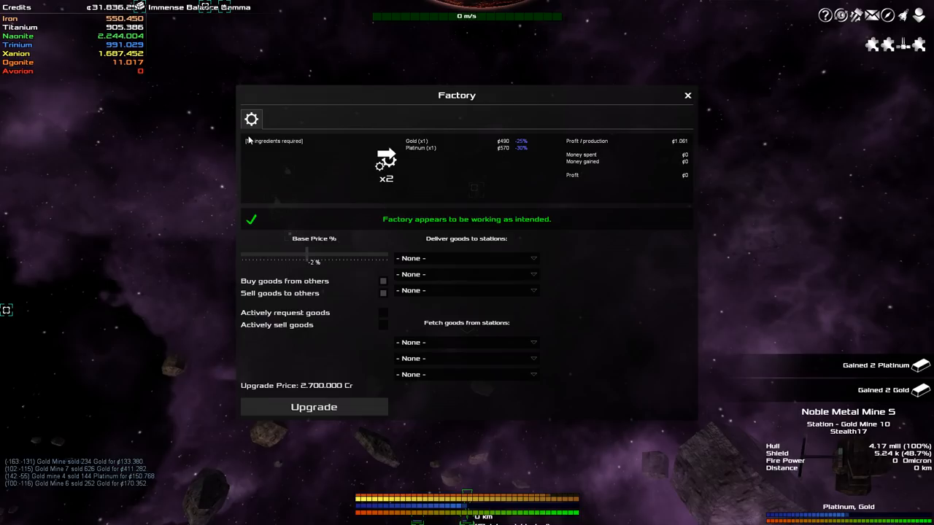
pyautogui.moveTo(385, 179)
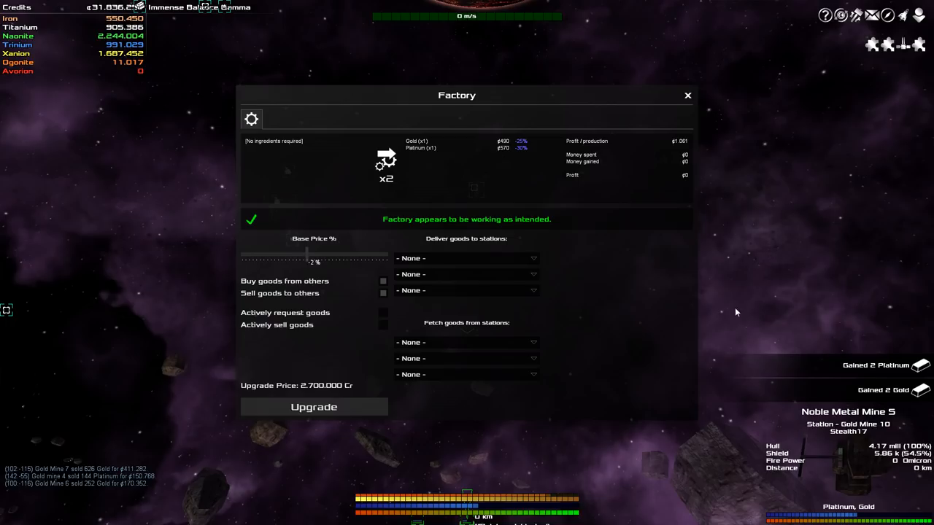
pyautogui.moveTo(521, 144)
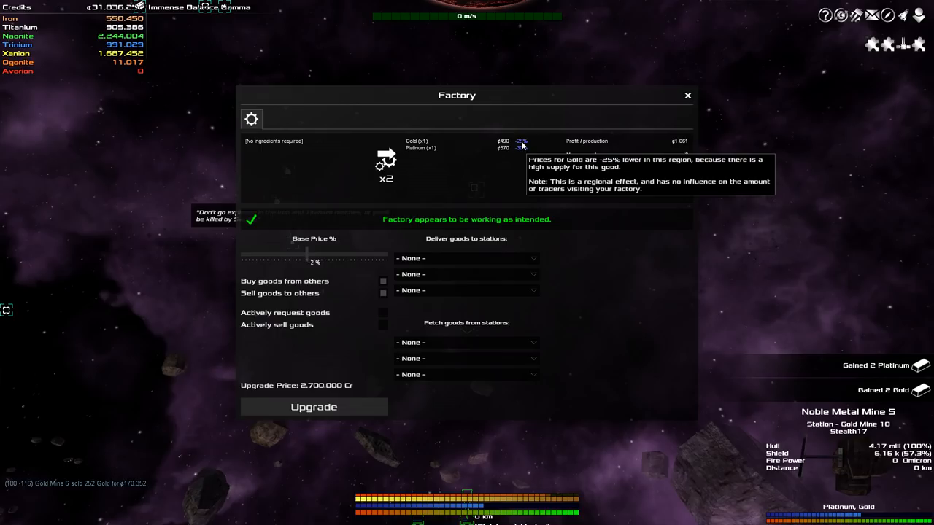
pyautogui.moveTo(521, 147)
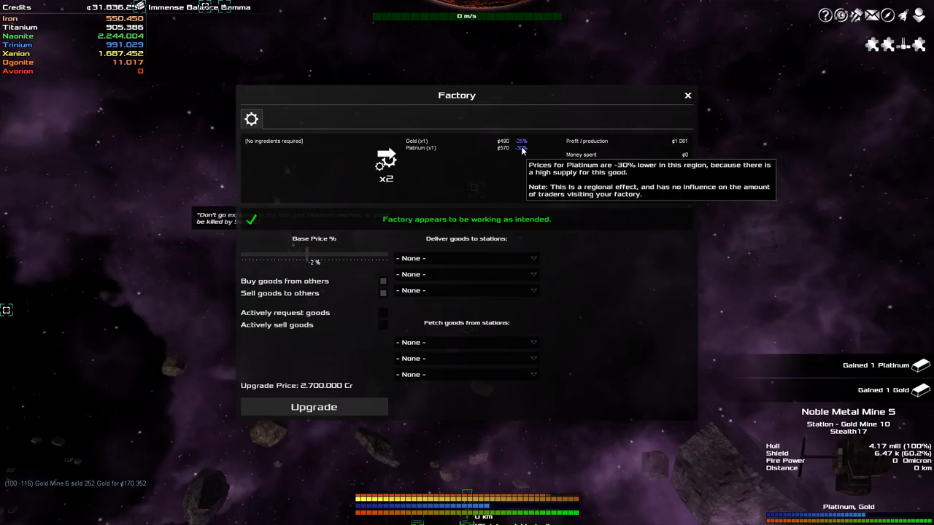
pyautogui.moveTo(675, 146)
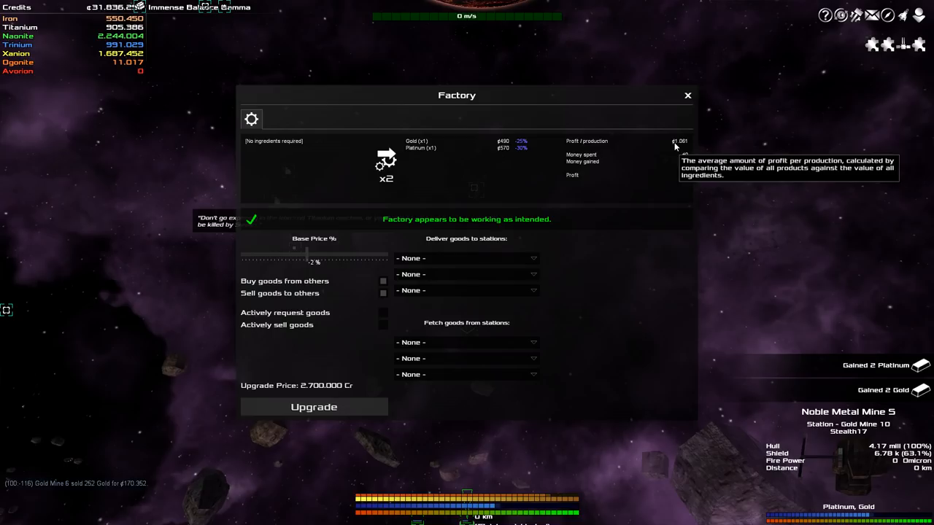
pyautogui.moveTo(581, 154)
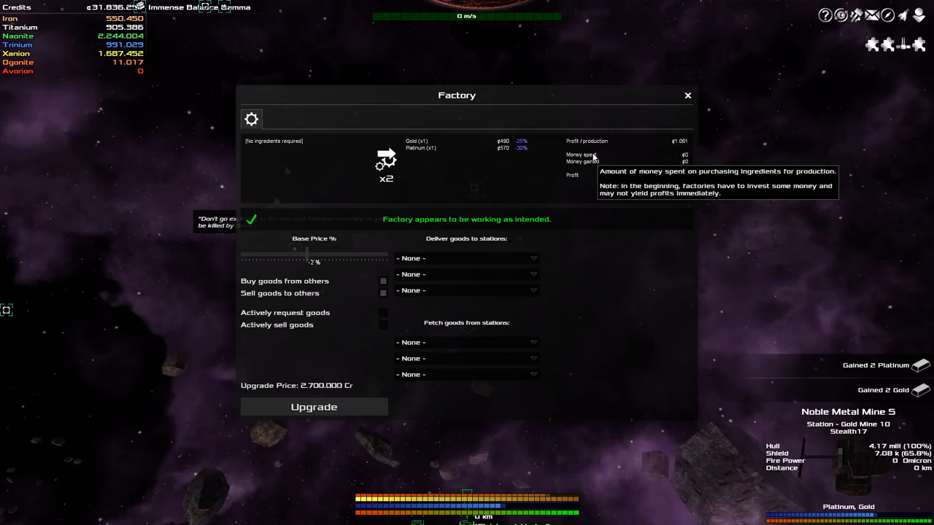
pyautogui.moveTo(623, 249)
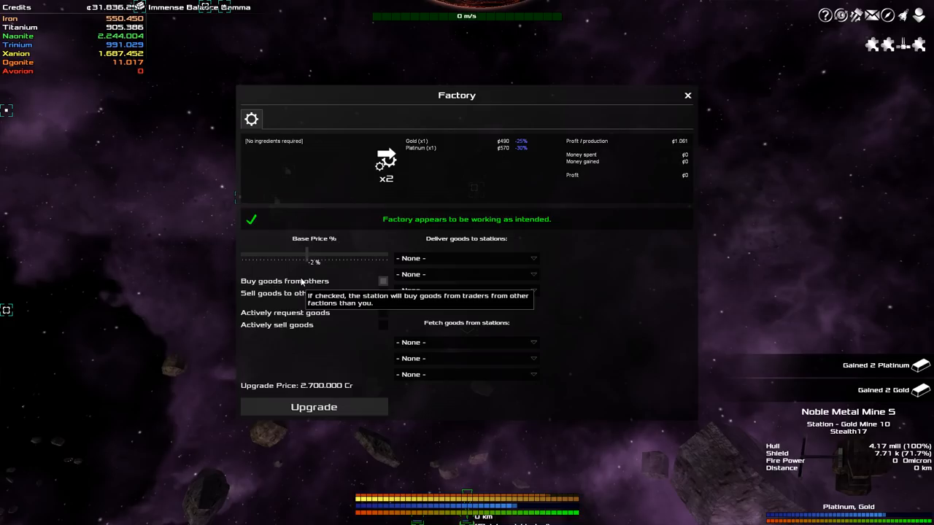
pyautogui.moveTo(387, 287)
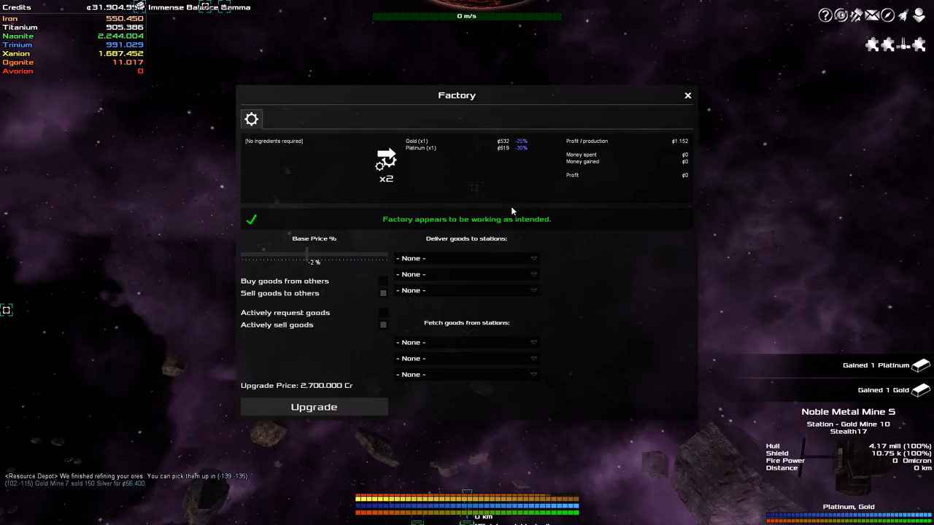
pyautogui.moveTo(307, 262)
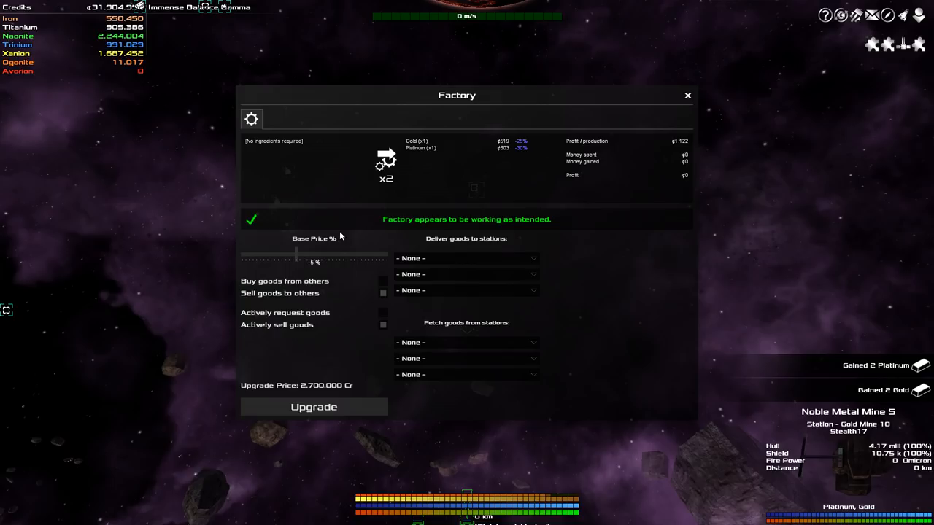
pyautogui.moveTo(680, 143)
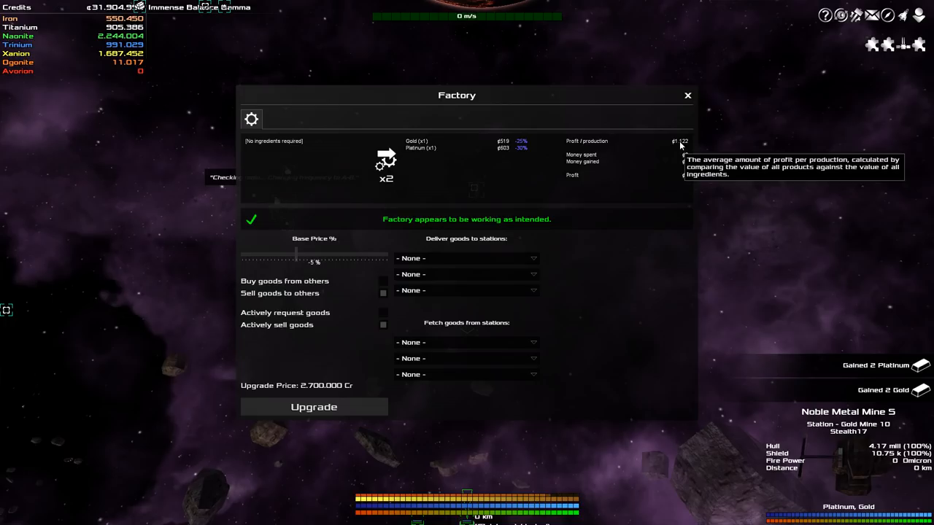
pyautogui.moveTo(638, 272)
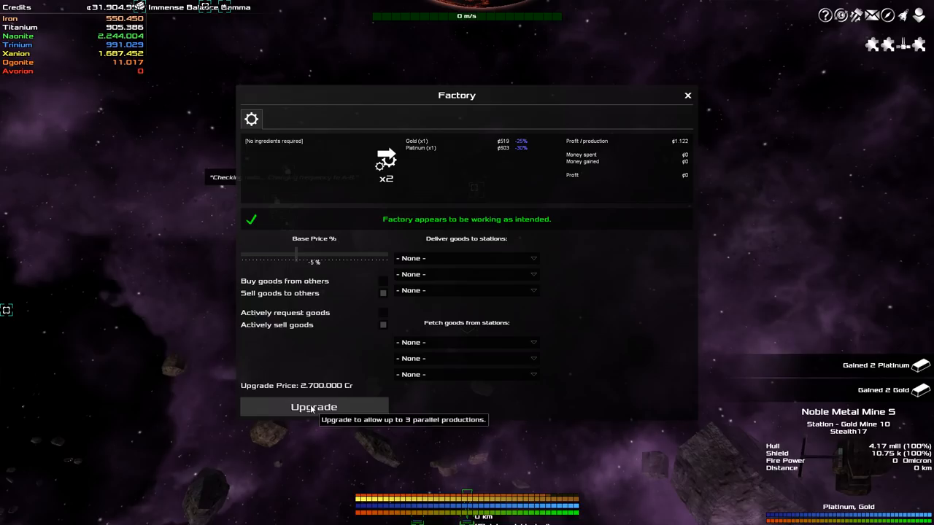
pyautogui.moveTo(343, 343)
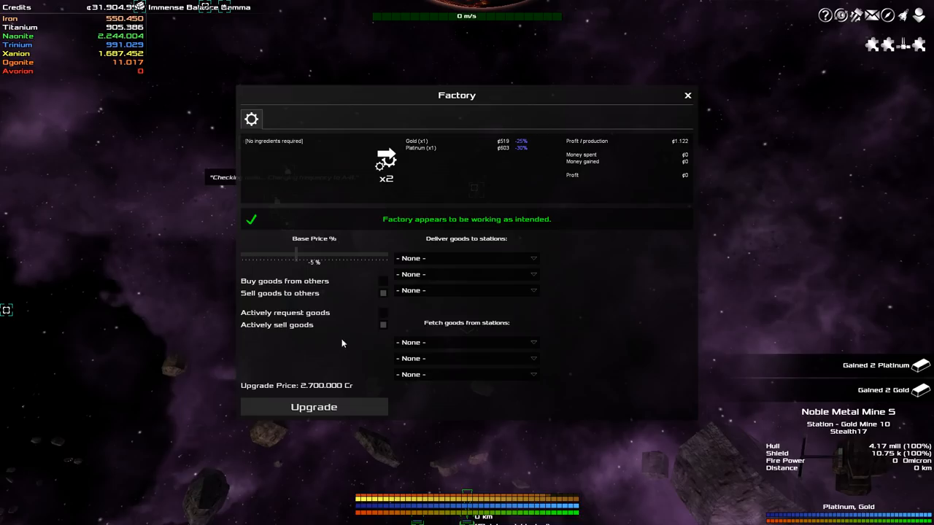
# Step: Upgrade Gold Mine 10 twice, from x2 to x4 parallel productions
pyautogui.click(314, 407)
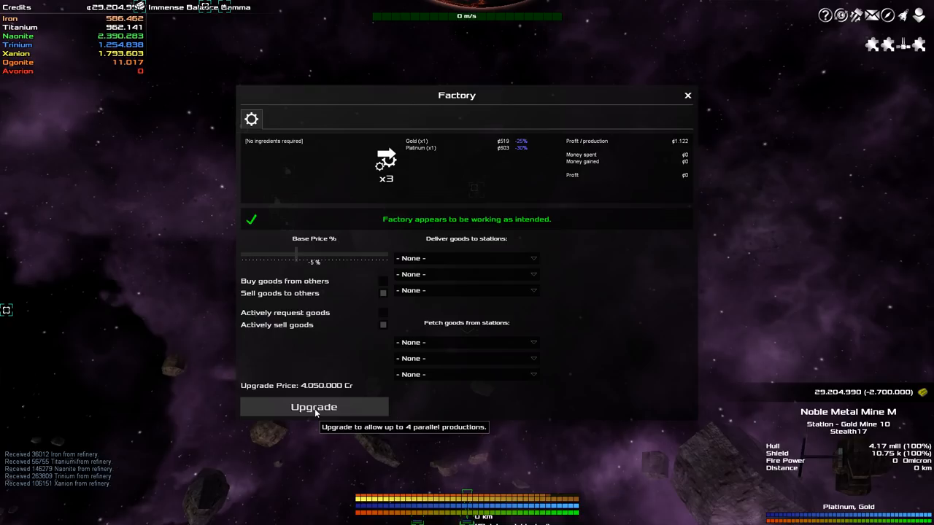
pyautogui.click(314, 407)
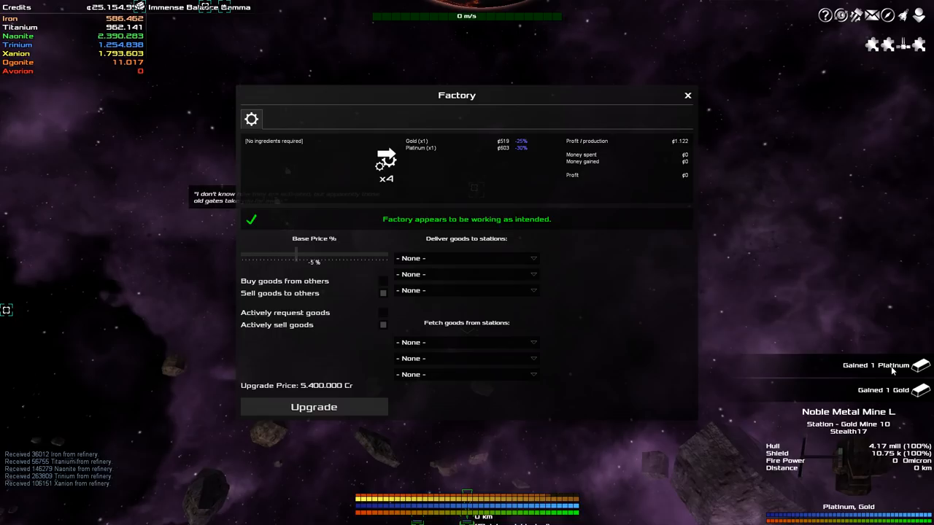
pyautogui.click(686, 95)
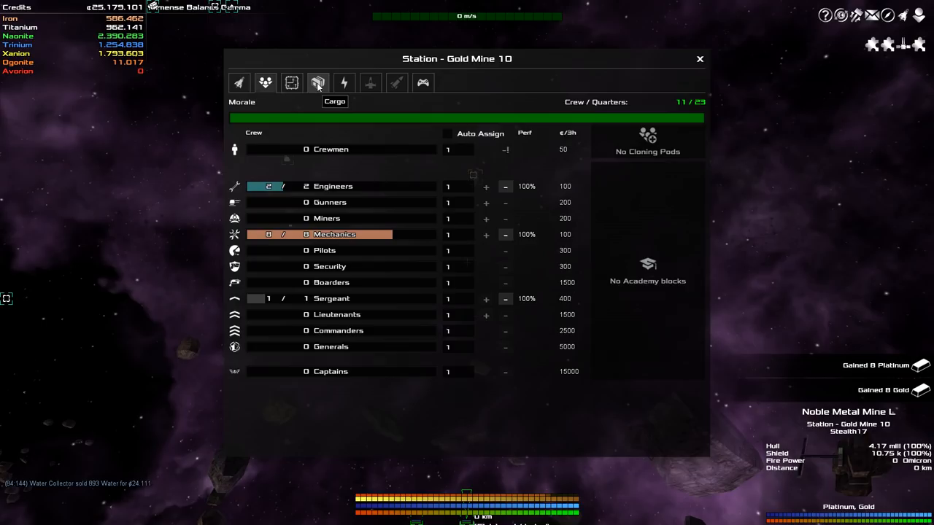
# Step: Show Gold Mine 10's cargo tab, listing 54 gold and 54 platinum
pyautogui.click(317, 82)
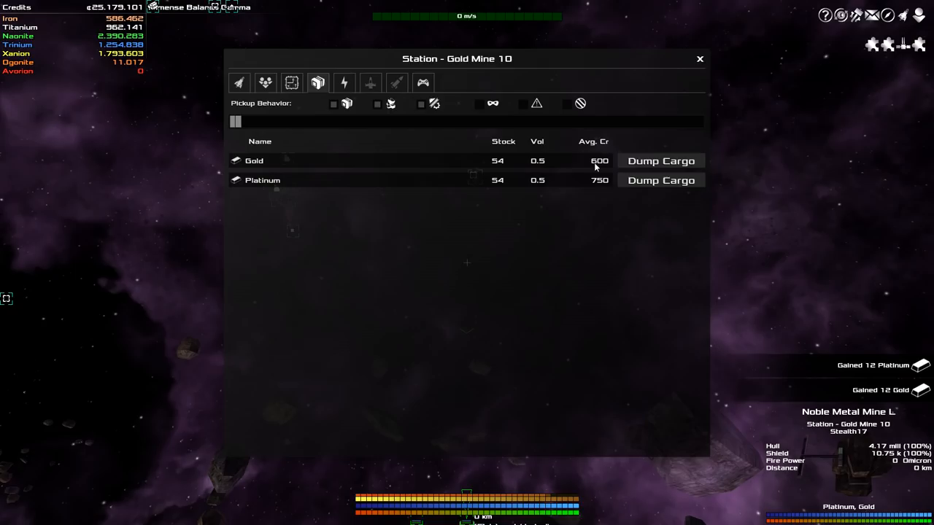
# Step: Reopen Gold Mine 10's factory panel, noting regional gold prices are 25% lower
pyautogui.click(291, 83)
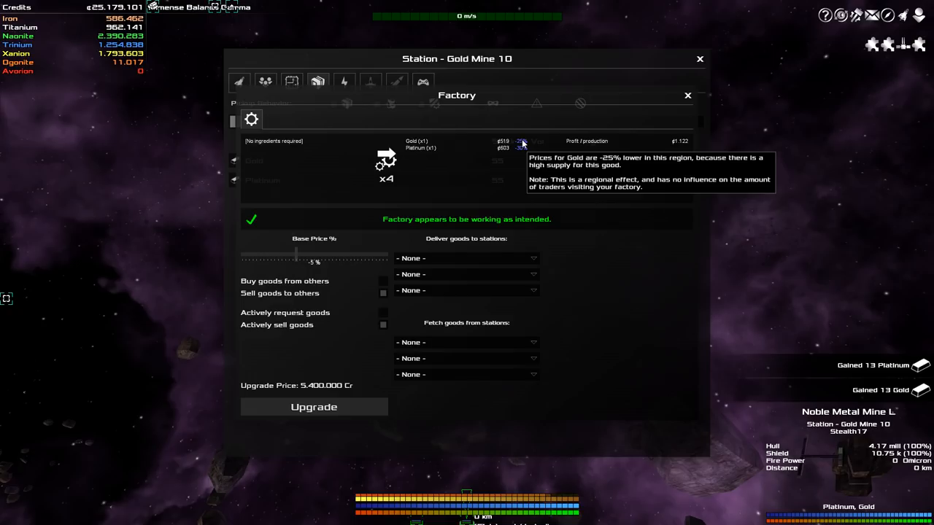
pyautogui.moveTo(509, 158)
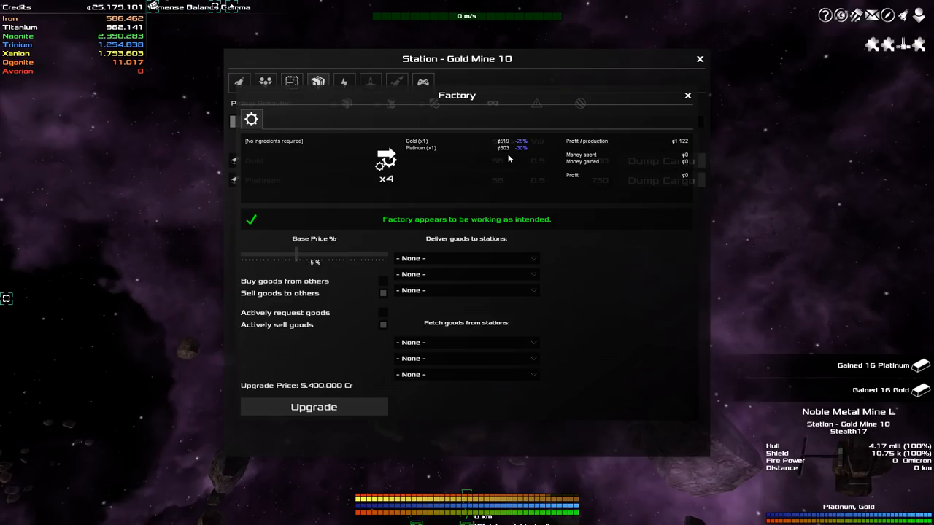
pyautogui.moveTo(427, 153)
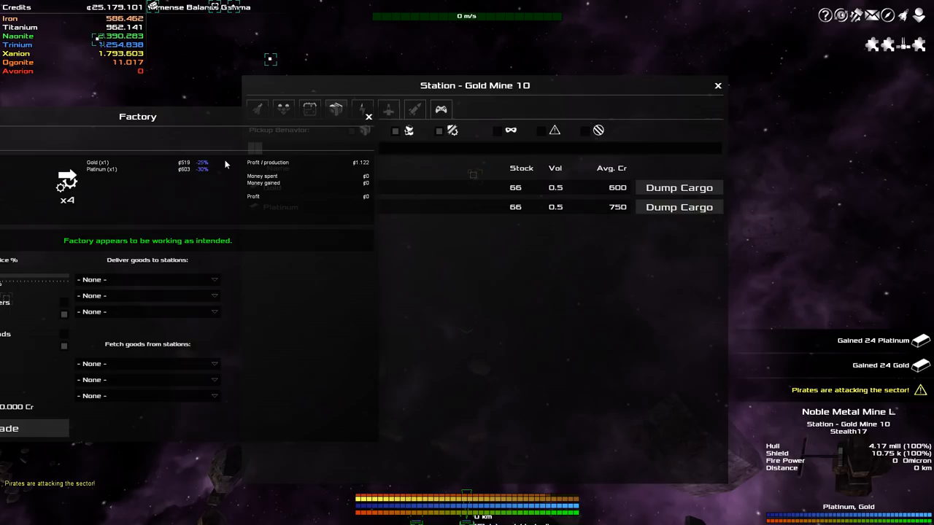
pyautogui.click(717, 86)
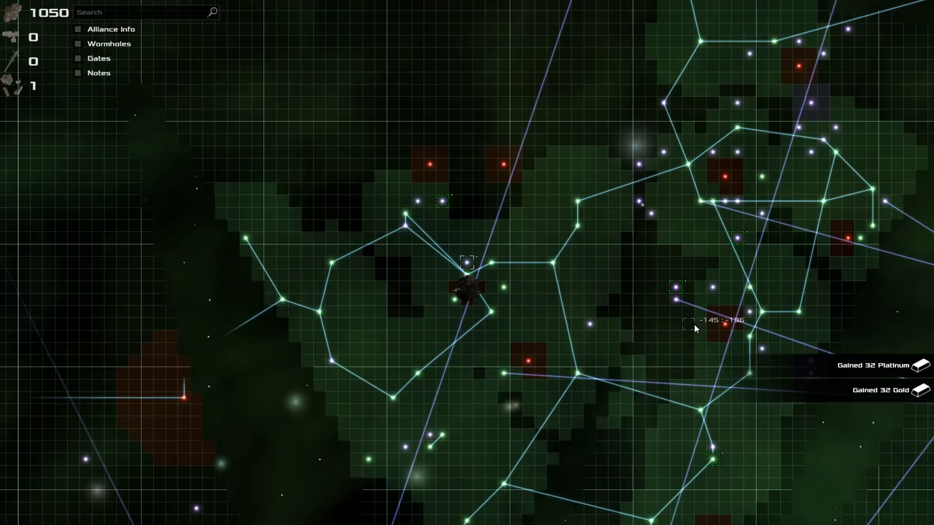
pyautogui.moveTo(468, 266)
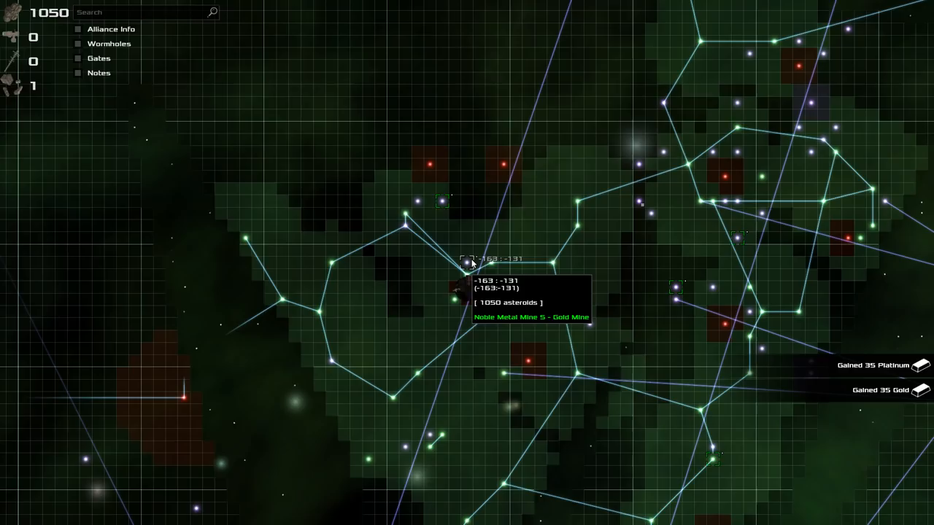
# Step: Bring up the sector actions menu for -163:-131, home of Noble Metal Mine 5
pyautogui.rightClick(471, 263)
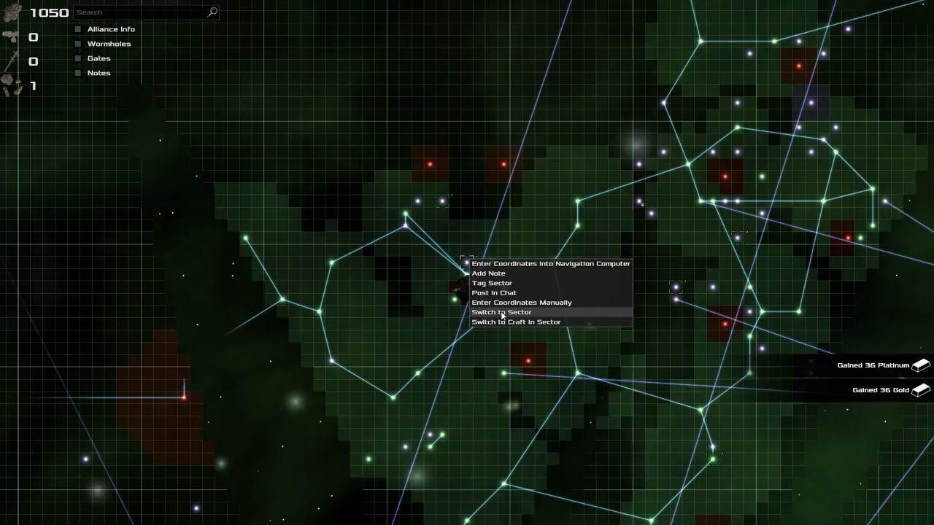
pyautogui.click(501, 312)
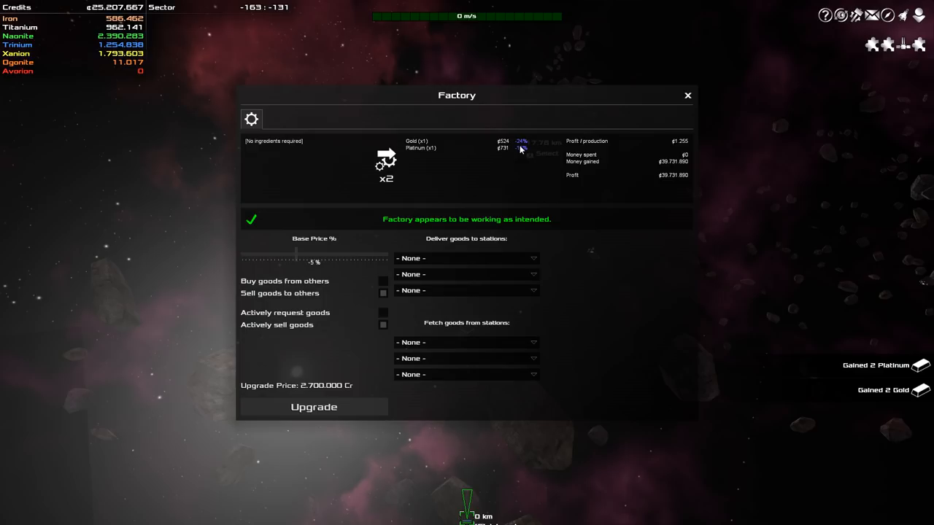
pyautogui.moveTo(576, 253)
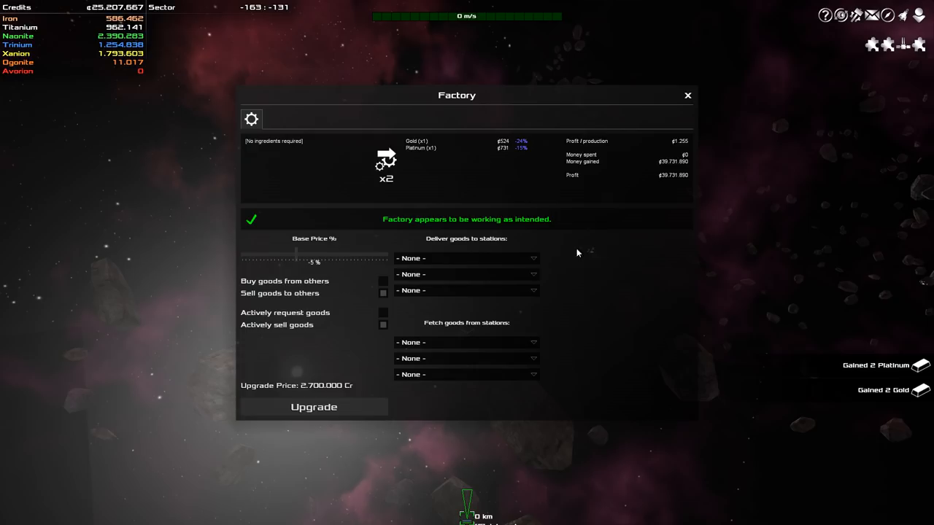
pyautogui.moveTo(664, 181)
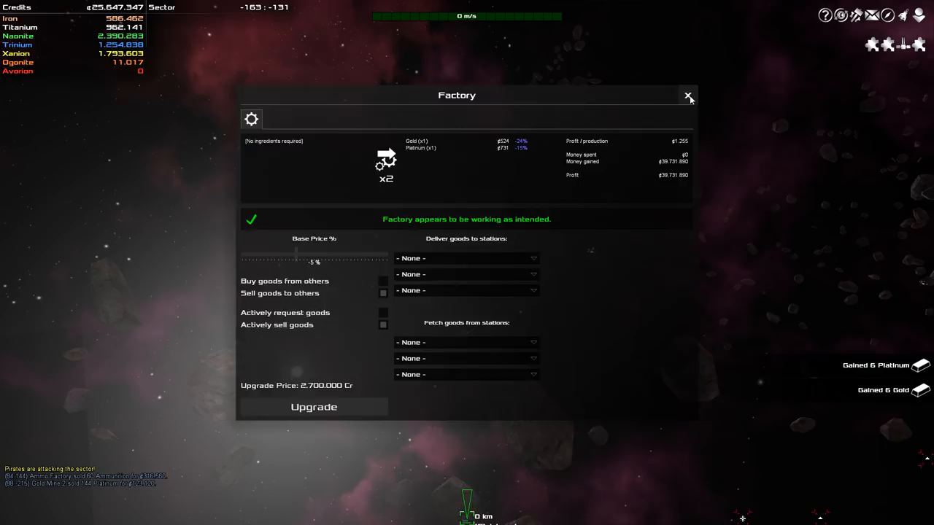
pyautogui.click(686, 96)
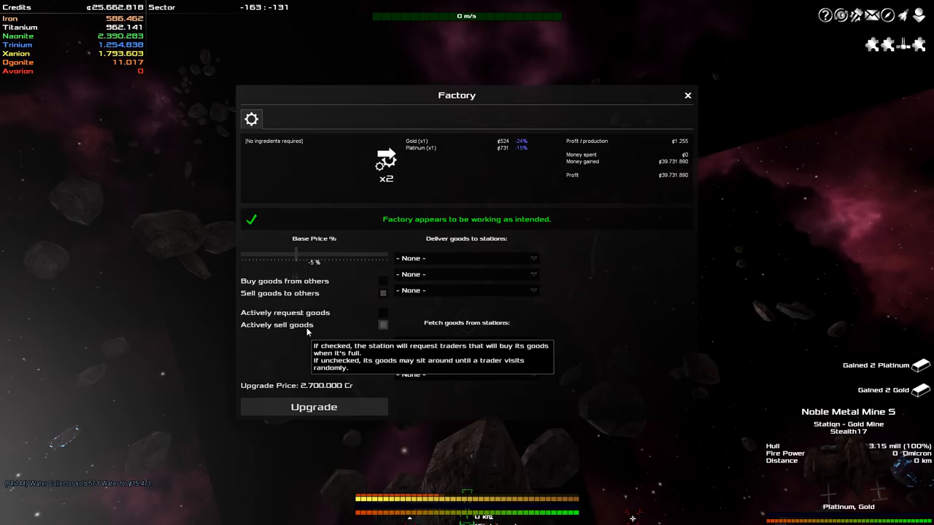
pyautogui.moveTo(611, 315)
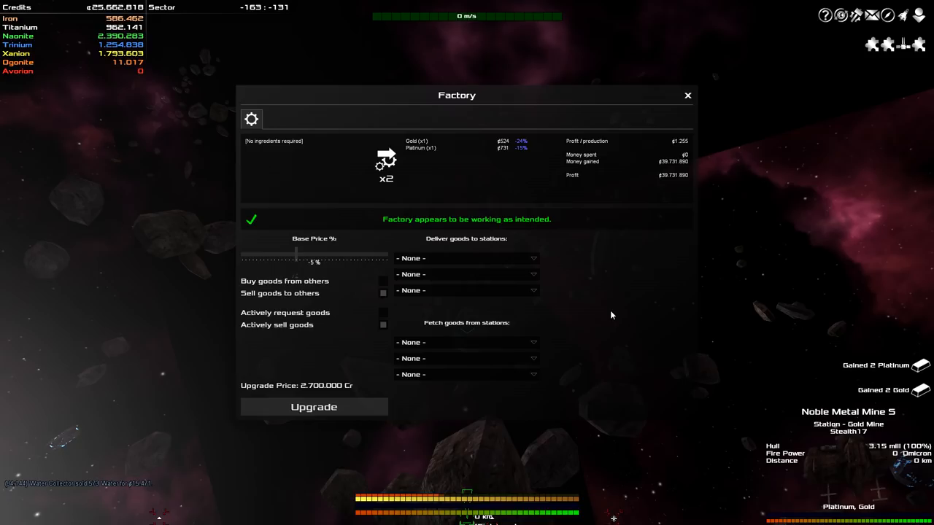